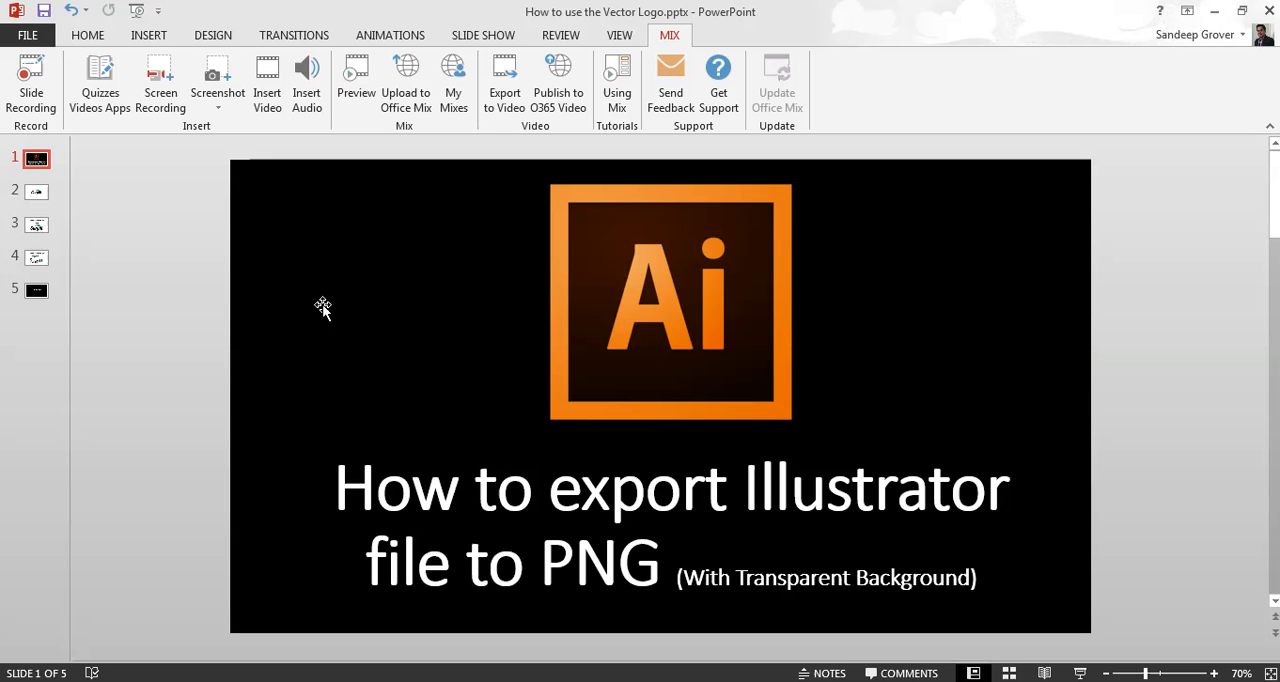
pyautogui.moveTo(172, 398)
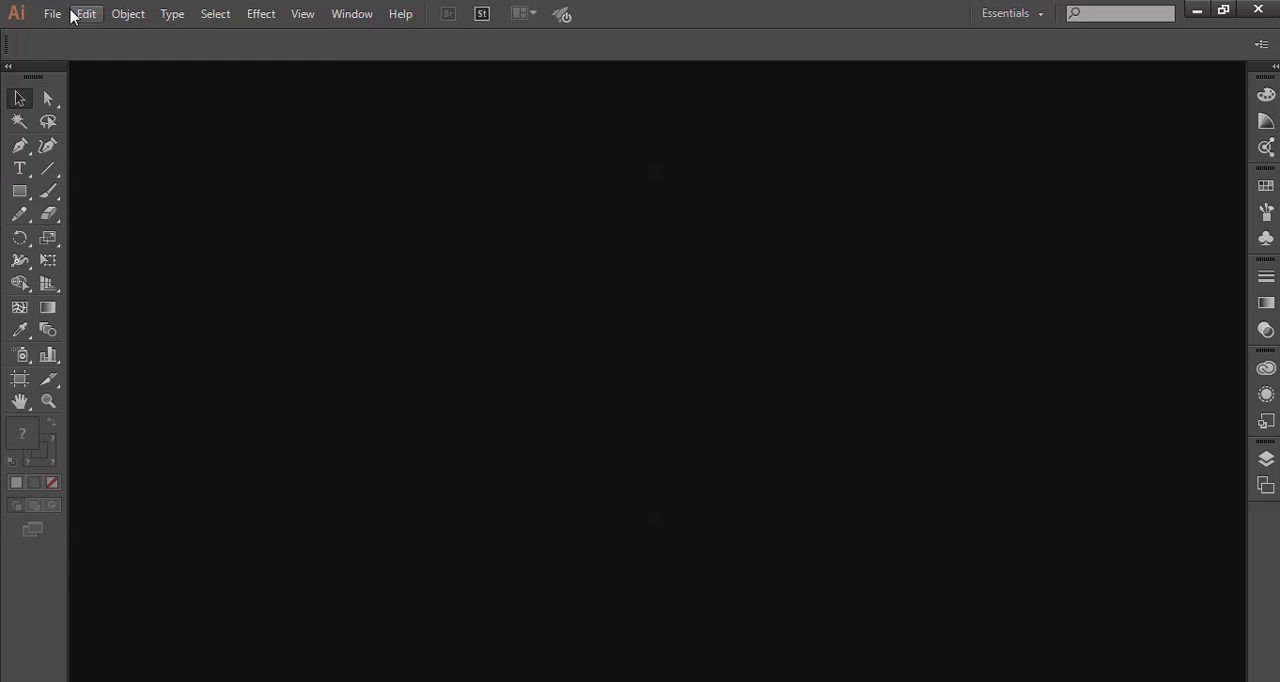
# Reopen Heer-tech_logo.ai from recent files and drag the logo group to the artboard centre.
pyautogui.click(52, 13)
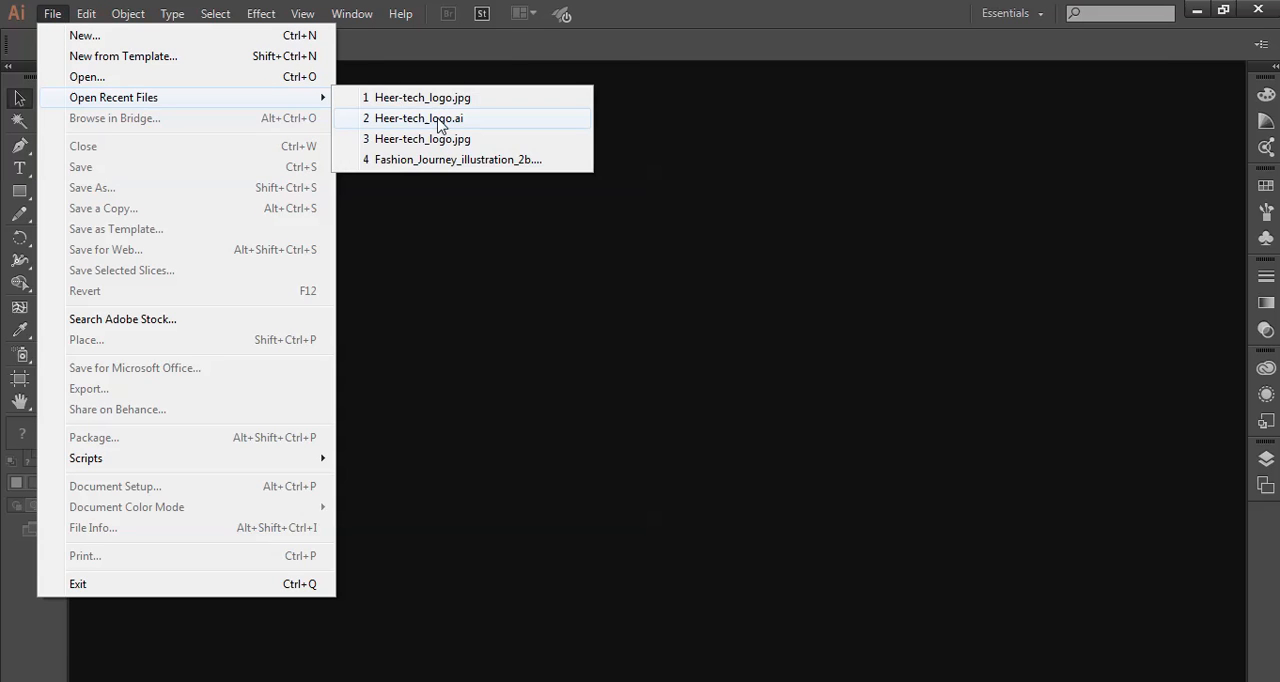
pyautogui.click(418, 118)
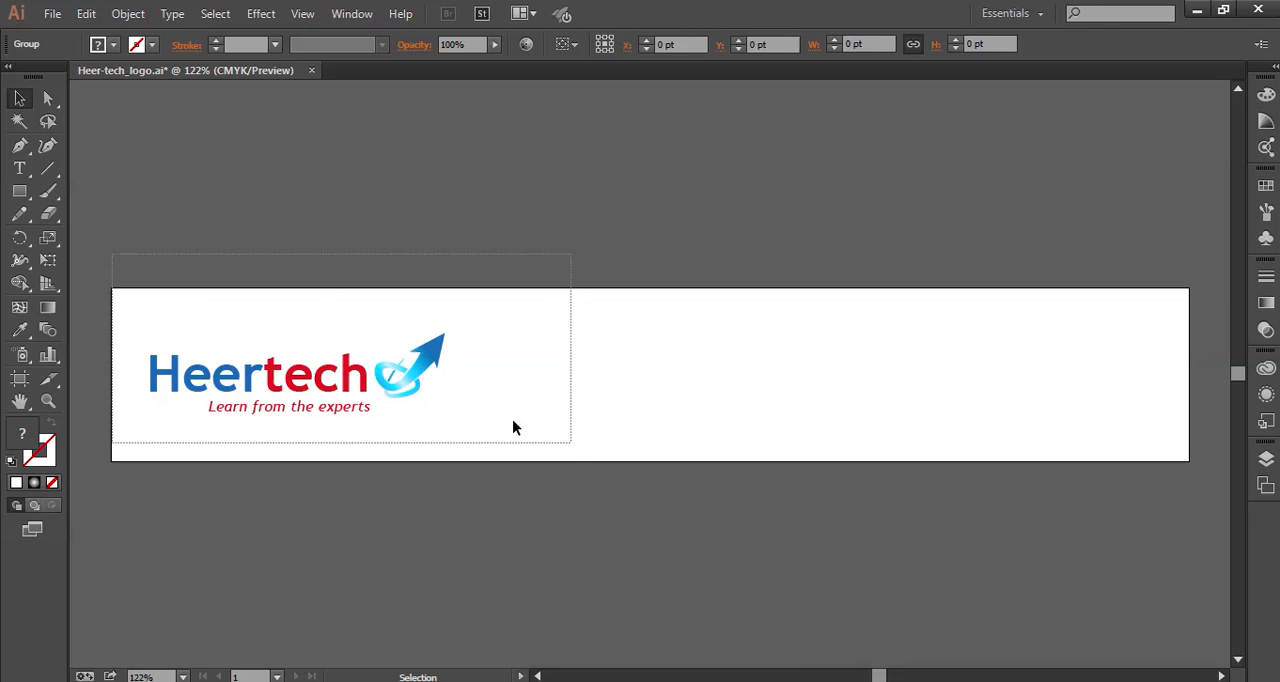
pyautogui.moveTo(290, 375); pyautogui.dragTo(605, 375)
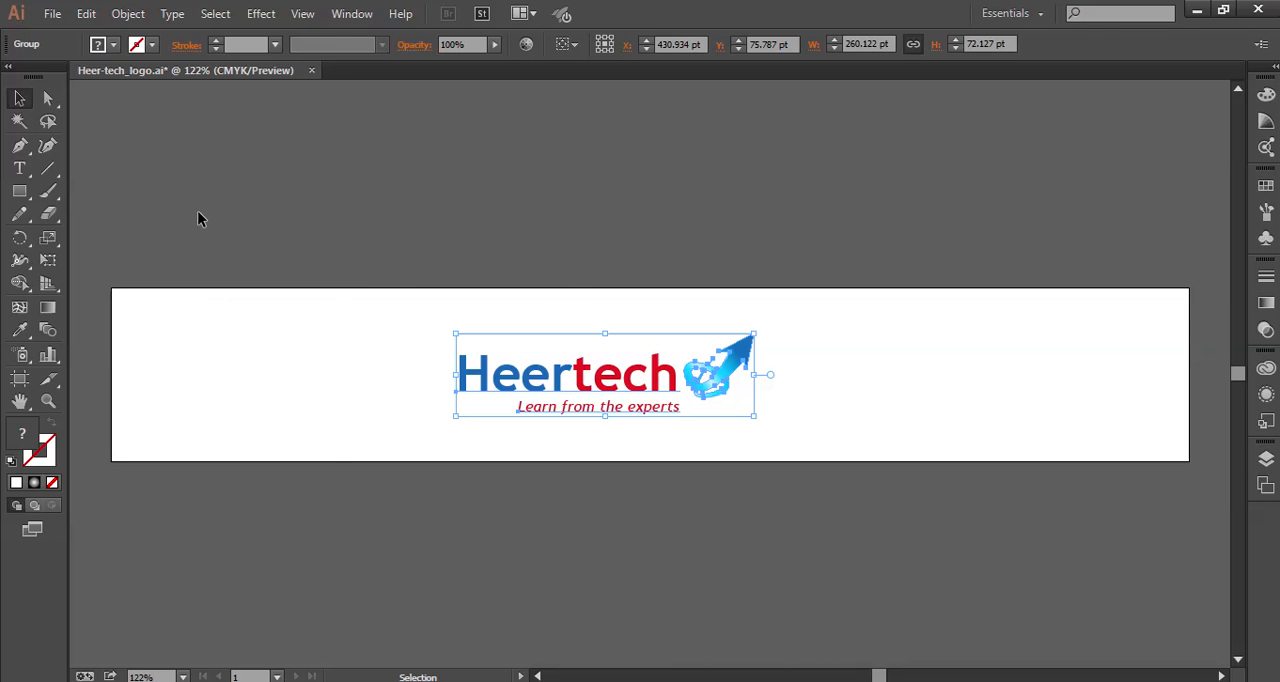
pyautogui.click(52, 13)
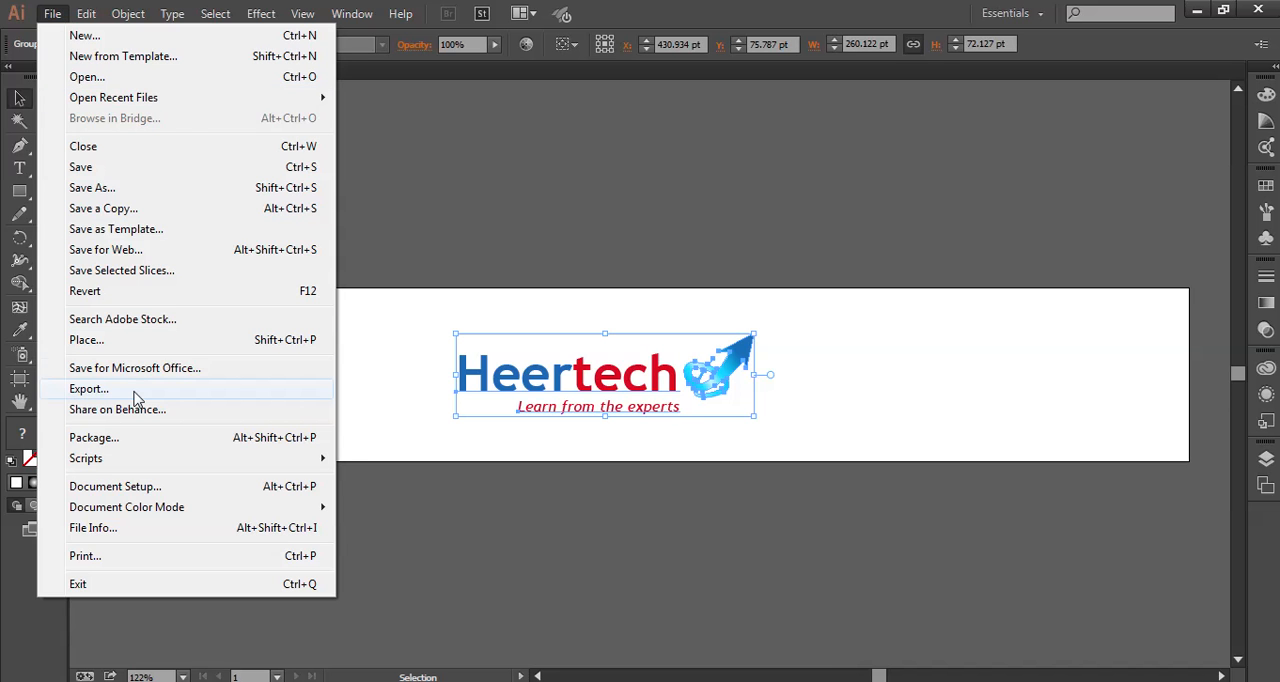
# Export the logo as Heer-tech_logo.png, PNG type, into the Logo > jpg folder.
pyautogui.click(88, 388)
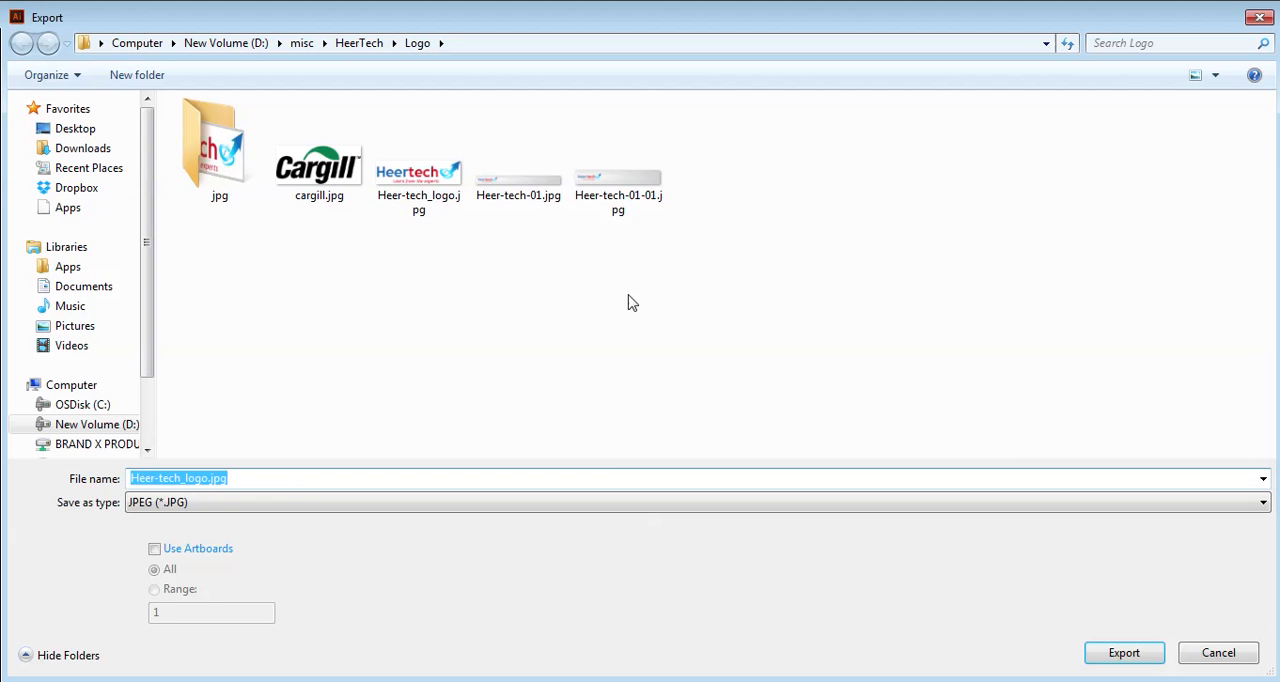
pyautogui.click(1262, 502)
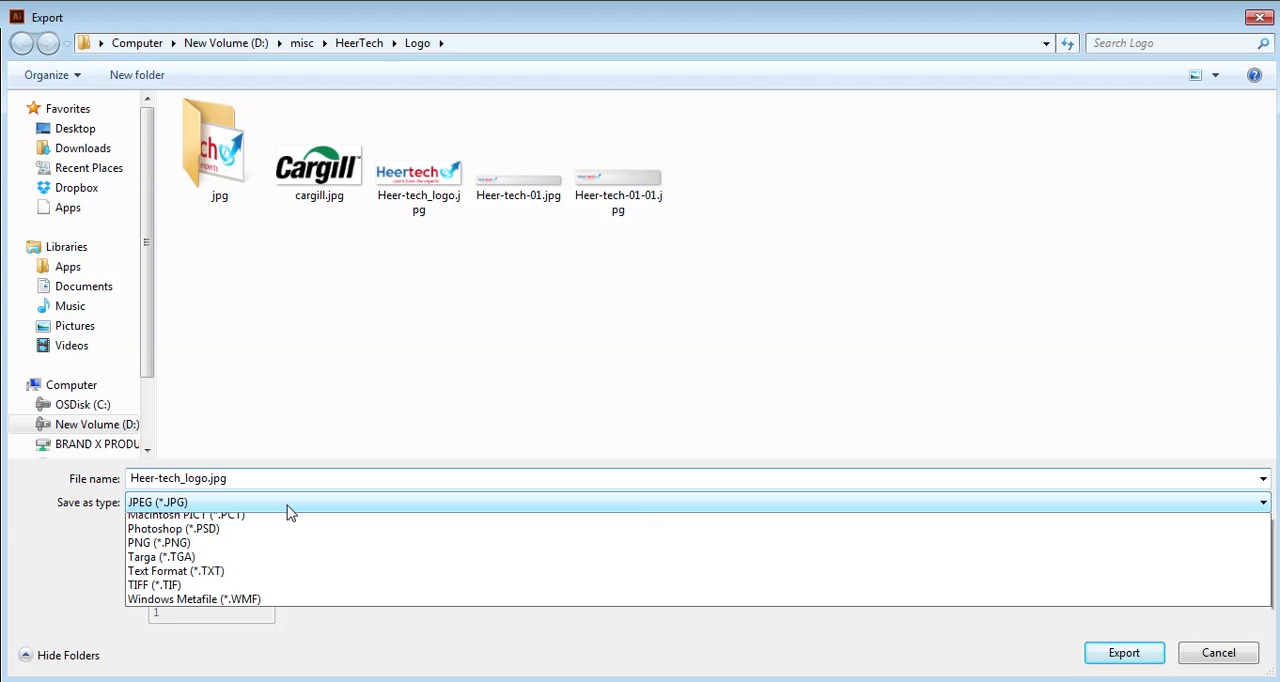
pyautogui.click(158, 542)
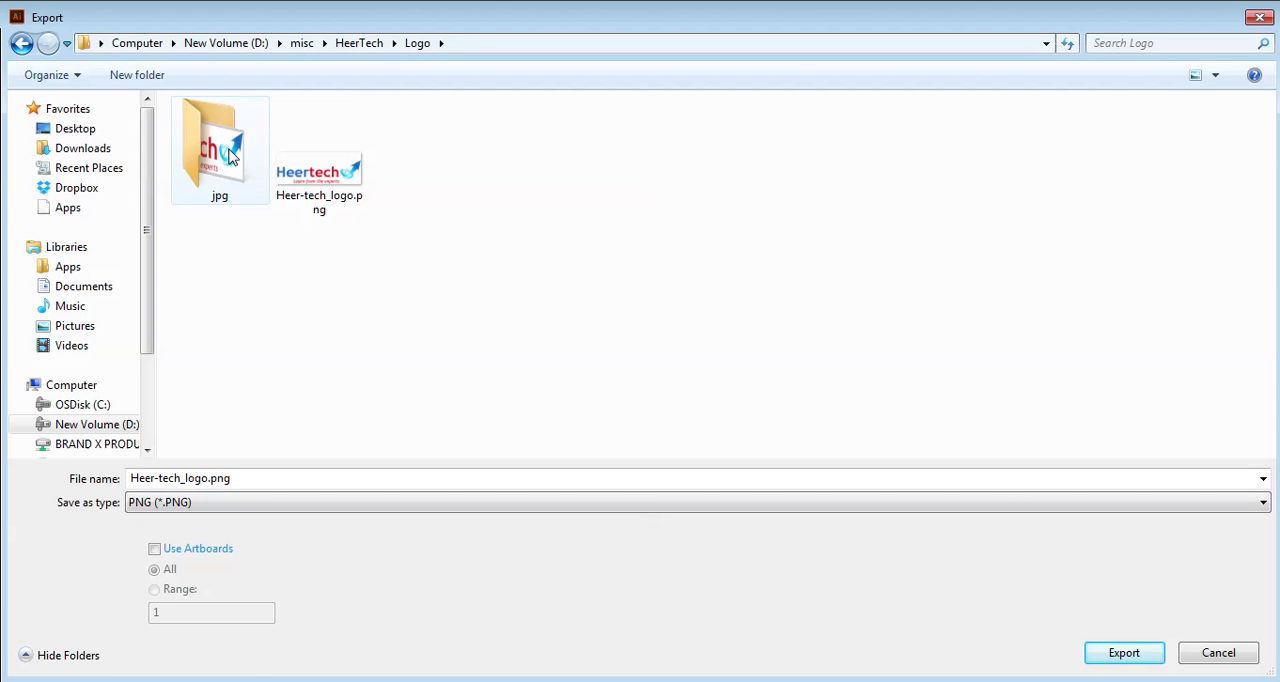
pyautogui.doubleClick(219, 145)
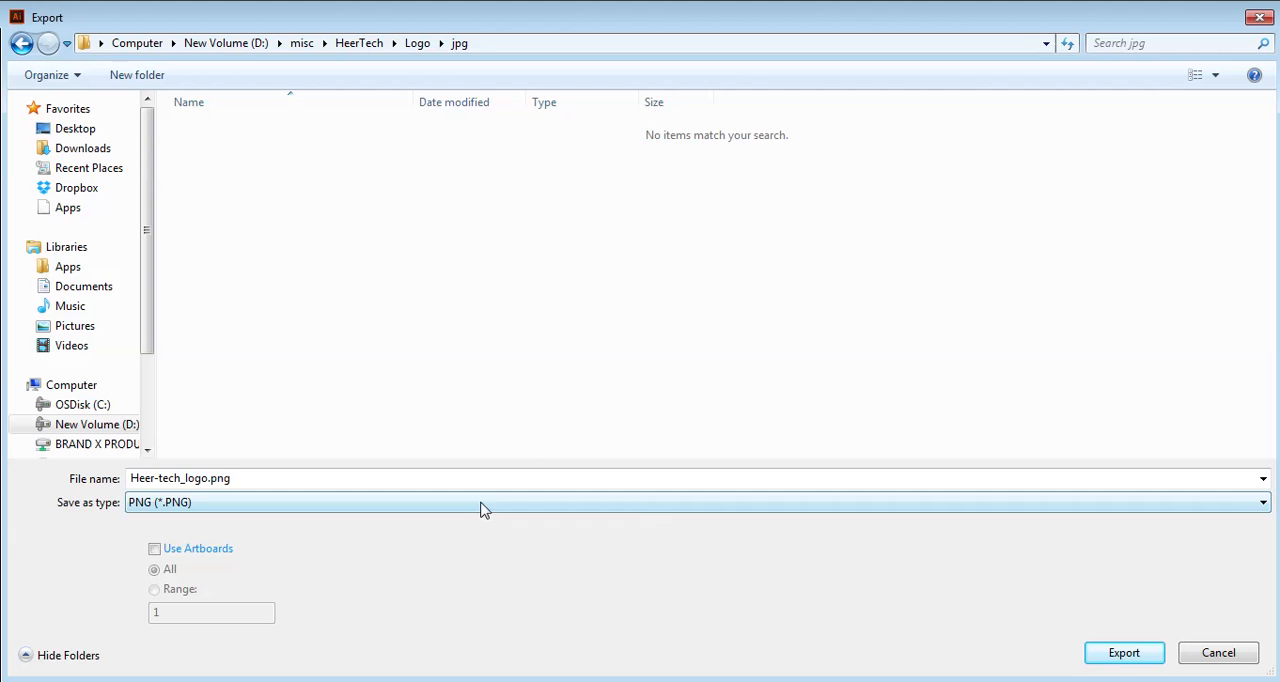
pyautogui.click(1123, 652)
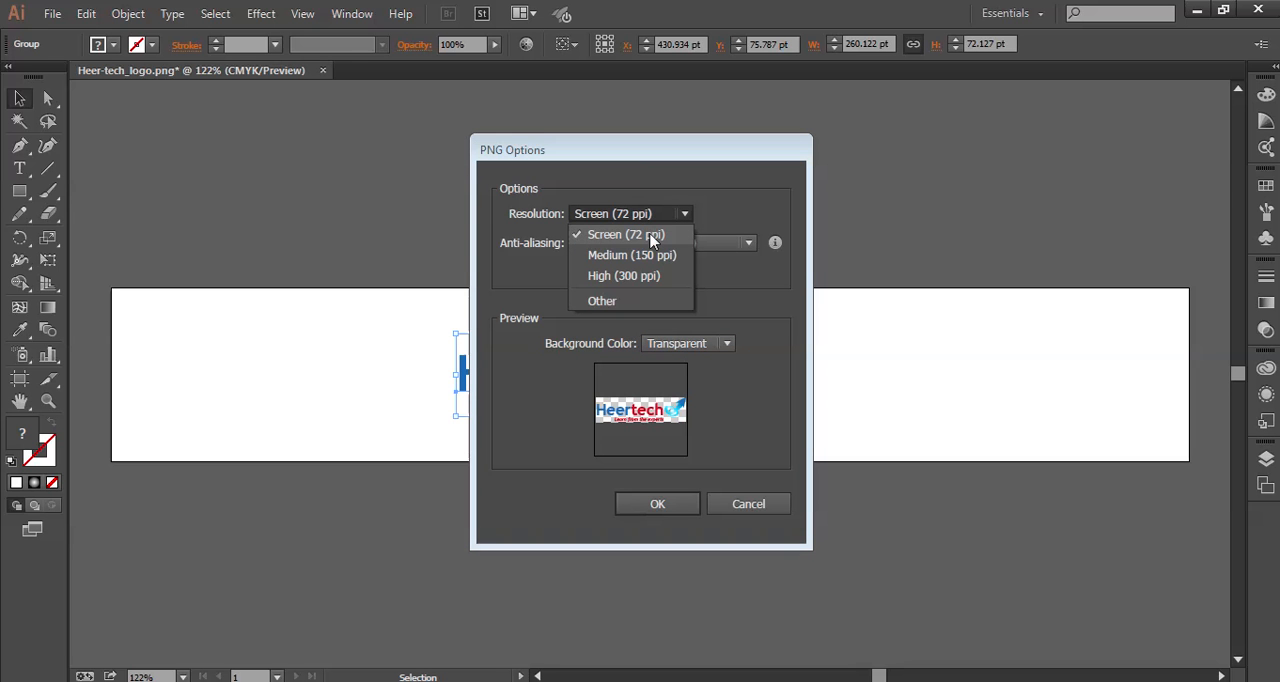
# Accept PNG Options at Screen 72 ppi with transparent background, then select the 261 × 74 PNG in Explorer.
pyautogui.click(625, 234)
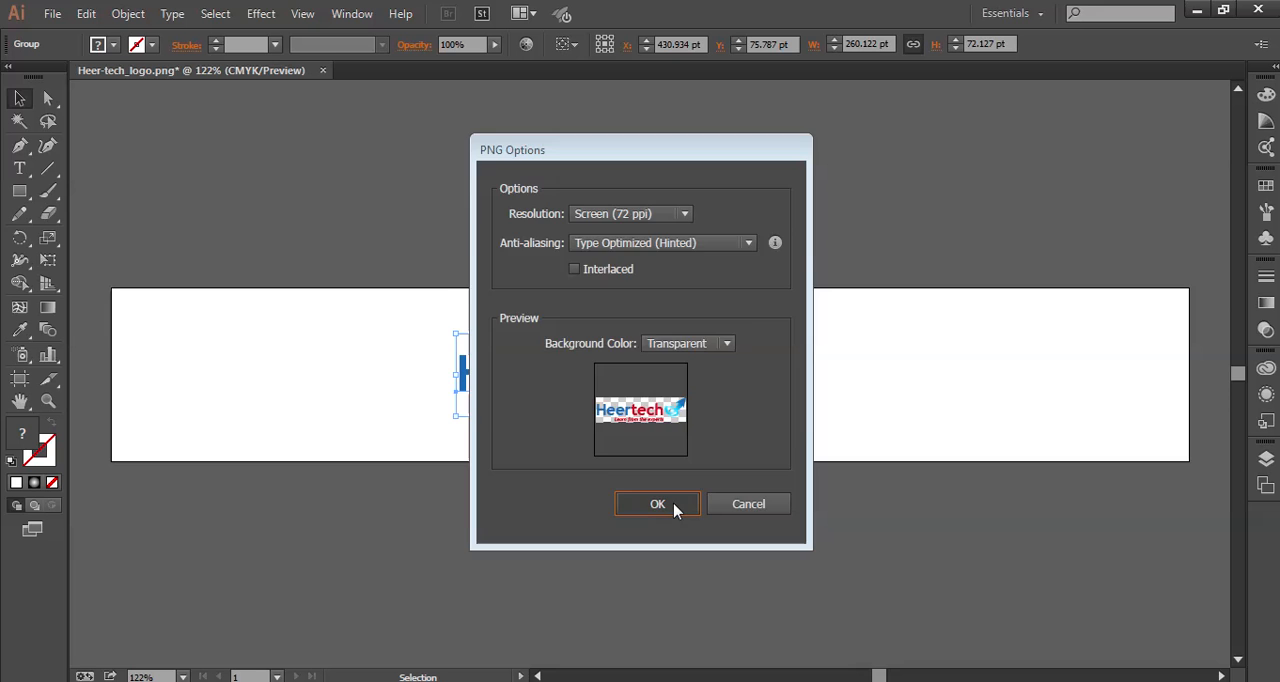
pyautogui.click(657, 503)
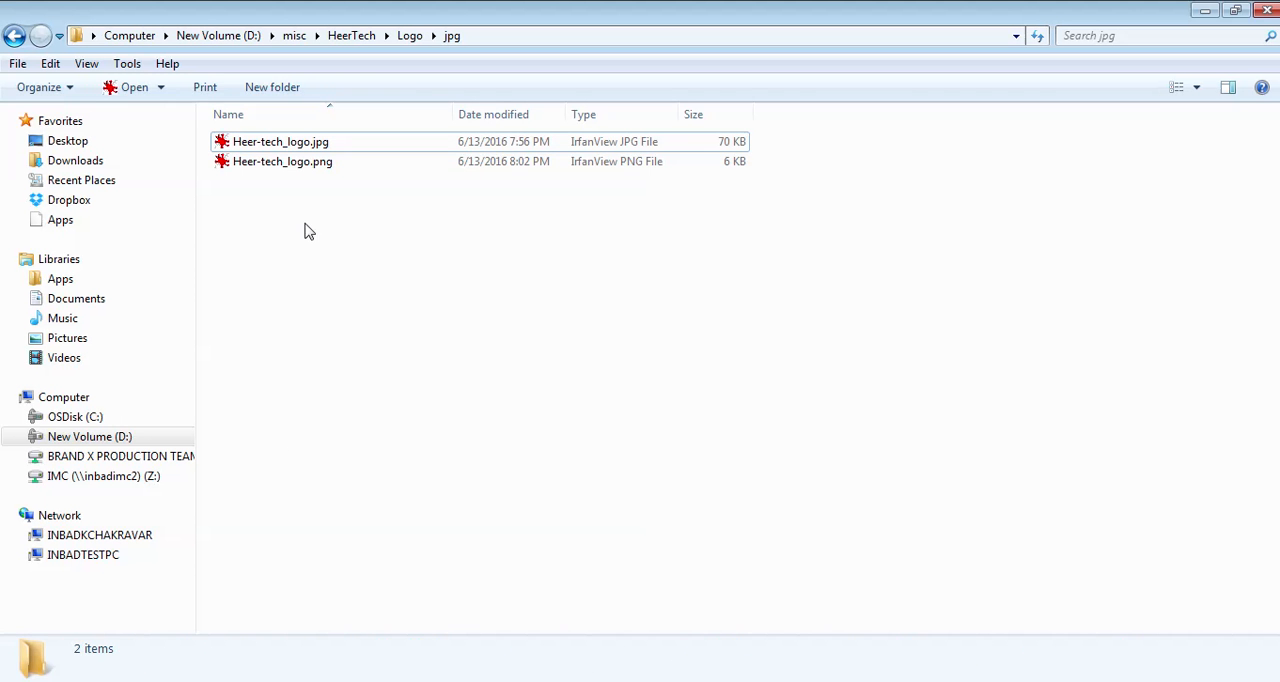
pyautogui.click(282, 161)
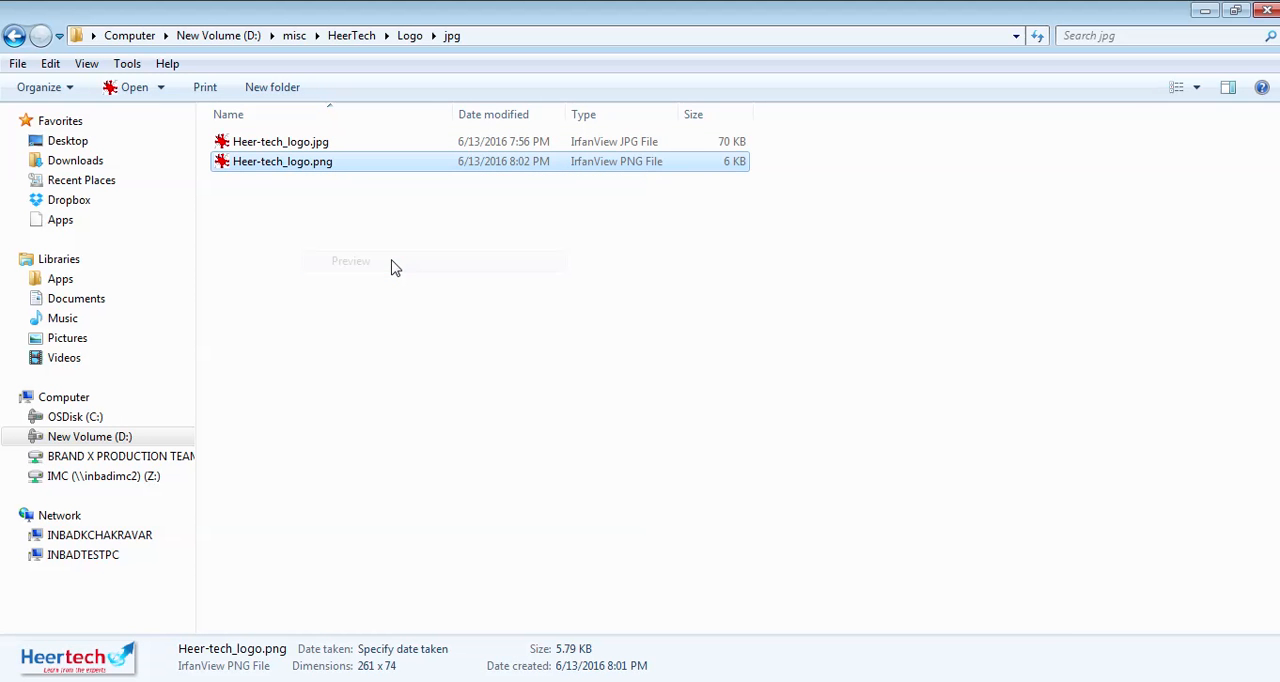
# View Heer-tech_logo.png in Windows Photo Viewer to confirm the transparent-background logo.
pyautogui.doubleClick(282, 161)
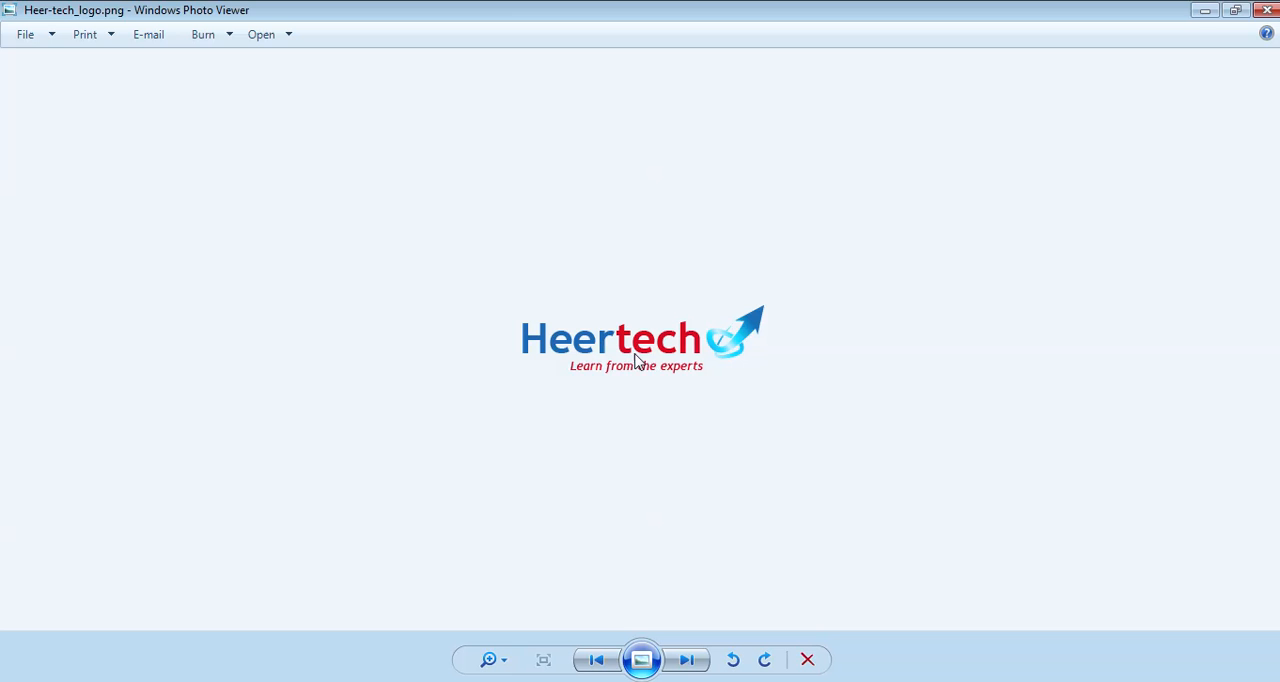
pyautogui.moveTo(813, 357)
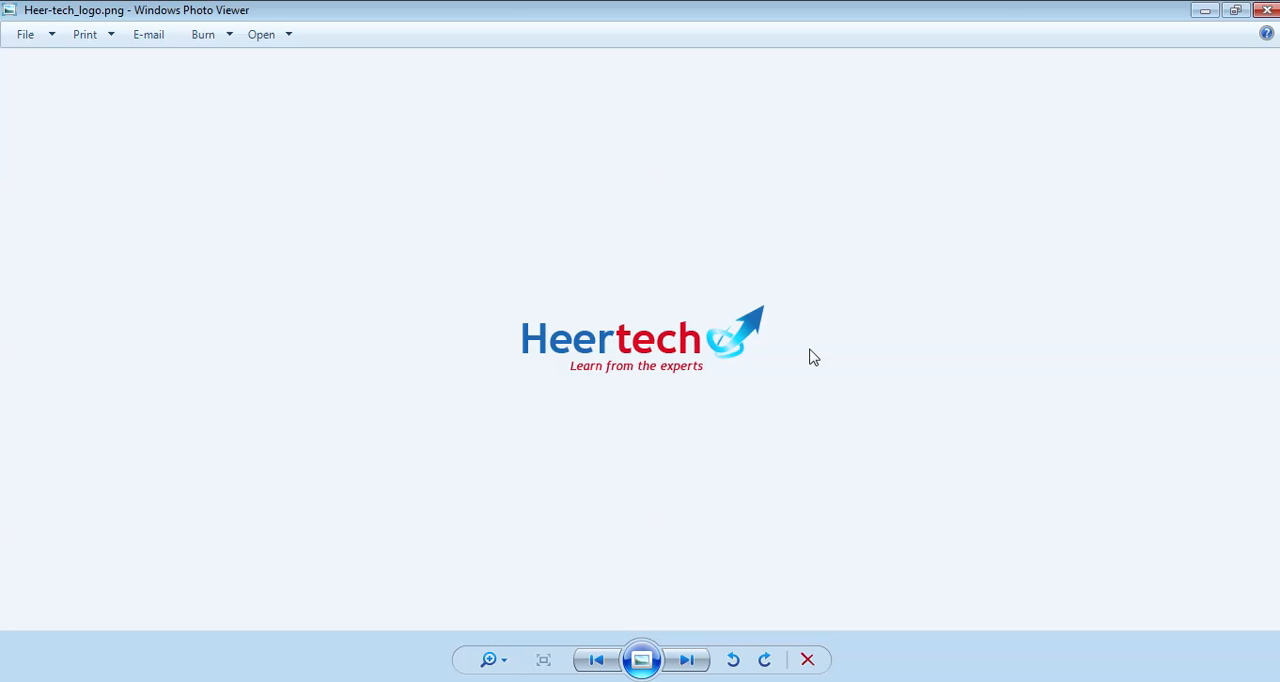
pyautogui.moveTo(779, 444)
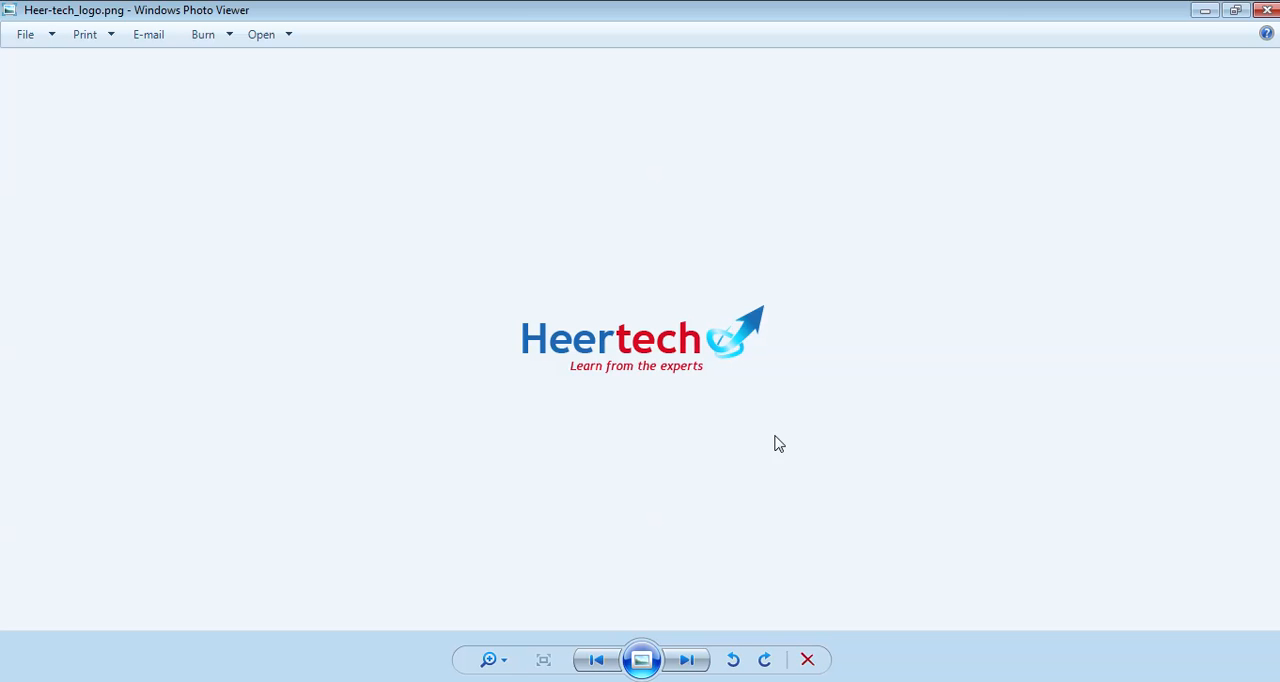